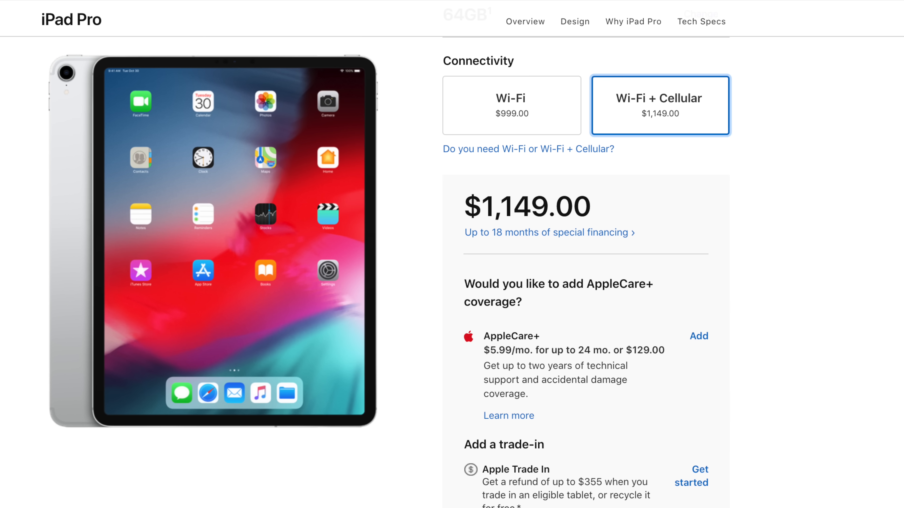
# Scroll the iPad Pro Tech Specs down to the Camera, Video Recording and TrueDepth Camera sections
pyautogui.scroll(-3)
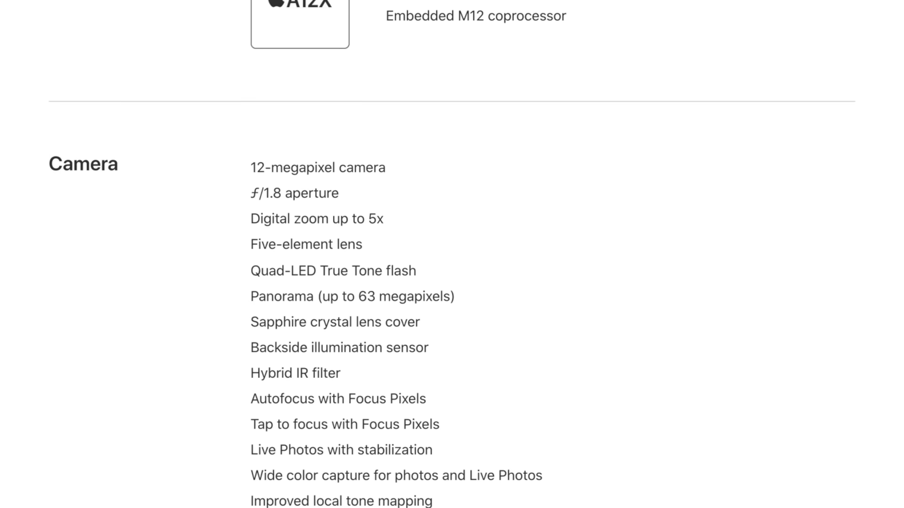
pyautogui.scroll(-3)
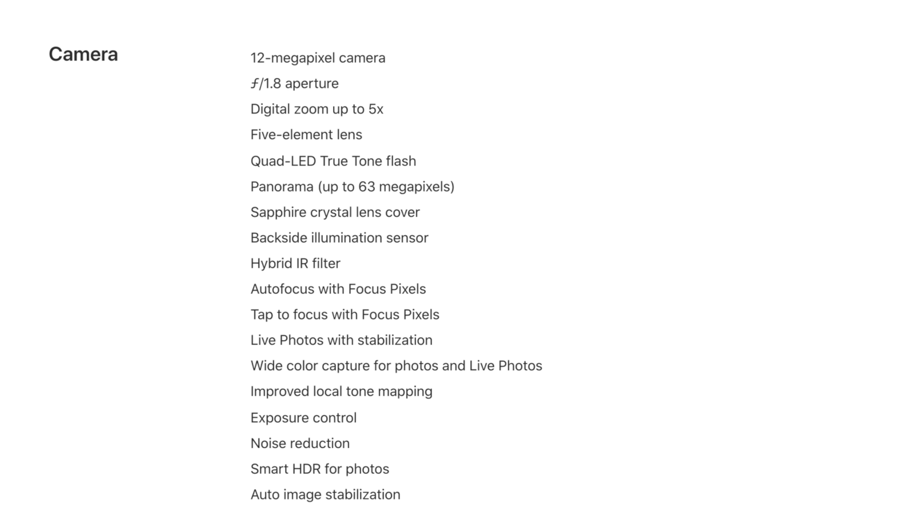
pyautogui.scroll(-3)
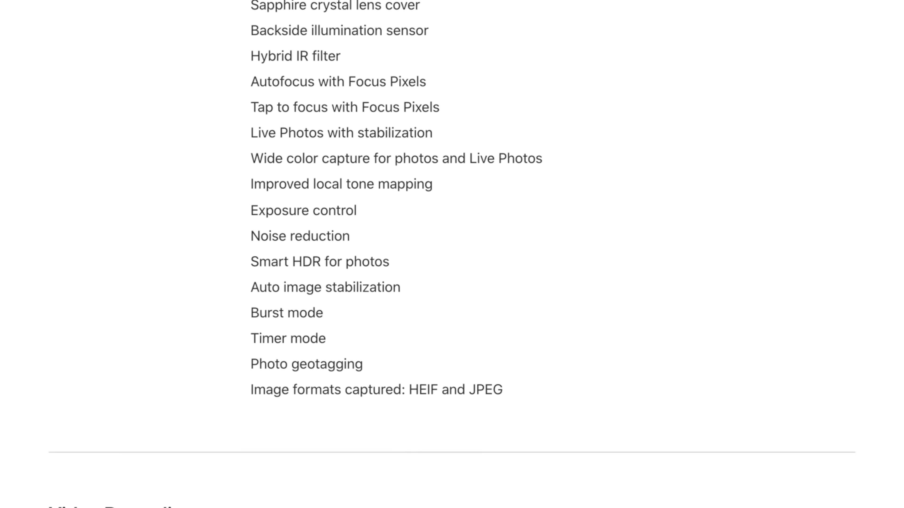
pyautogui.scroll(-3)
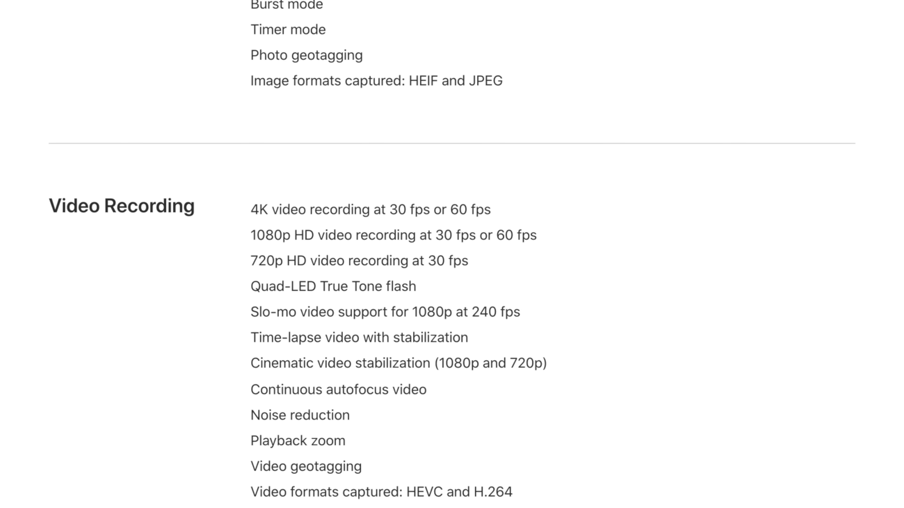
pyautogui.scroll(-3)
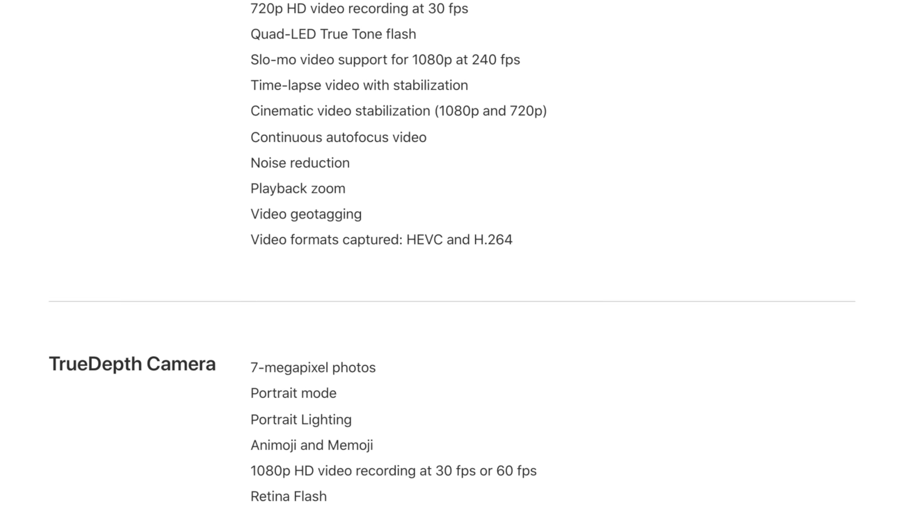
pyautogui.scroll(-3)
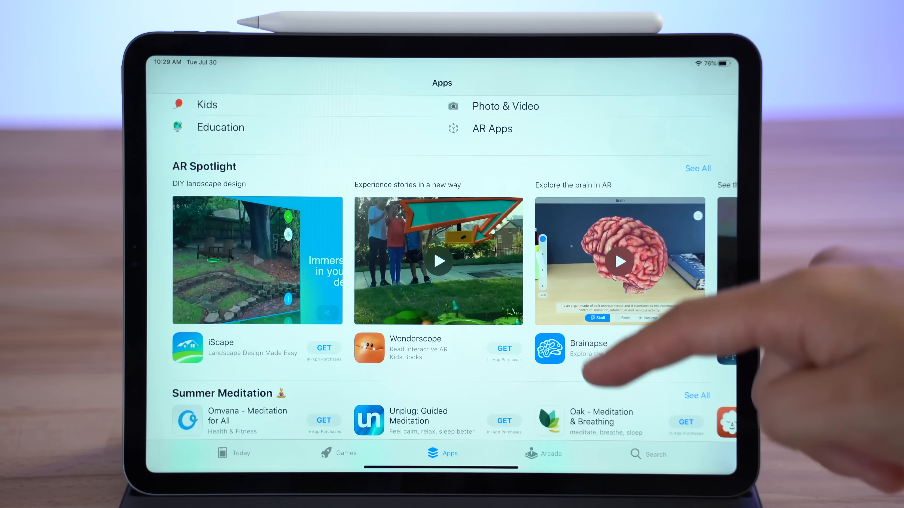
# View the photo editor's Ratings & Reviews, then browse Popular Games in the Games section
pyautogui.scroll(-3)
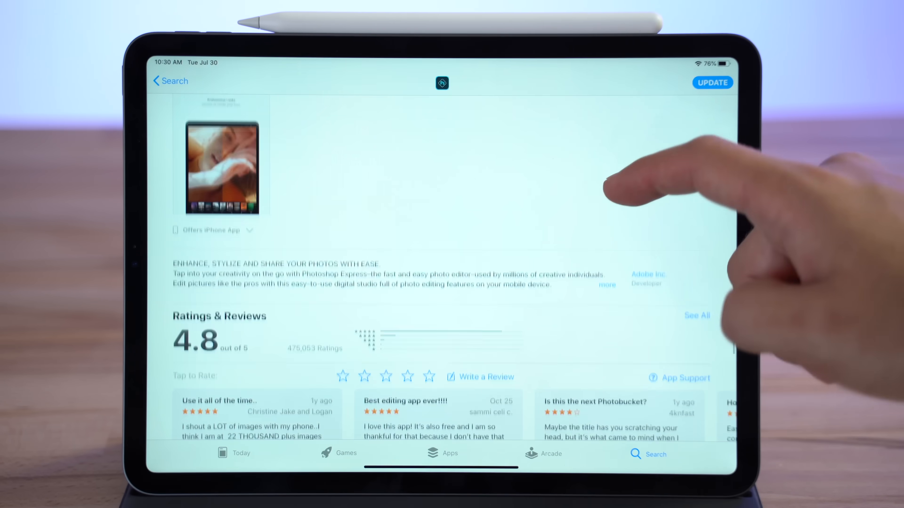
pyautogui.click(339, 453)
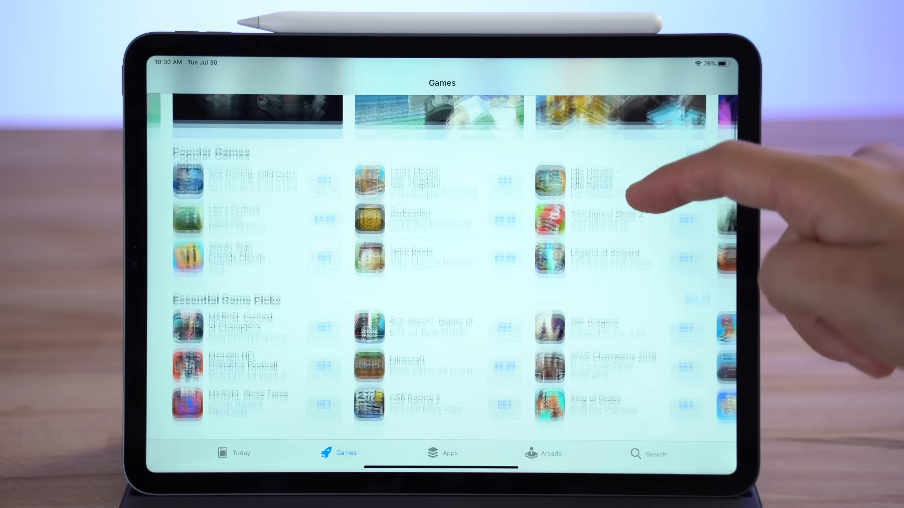
pyautogui.scroll(-3)
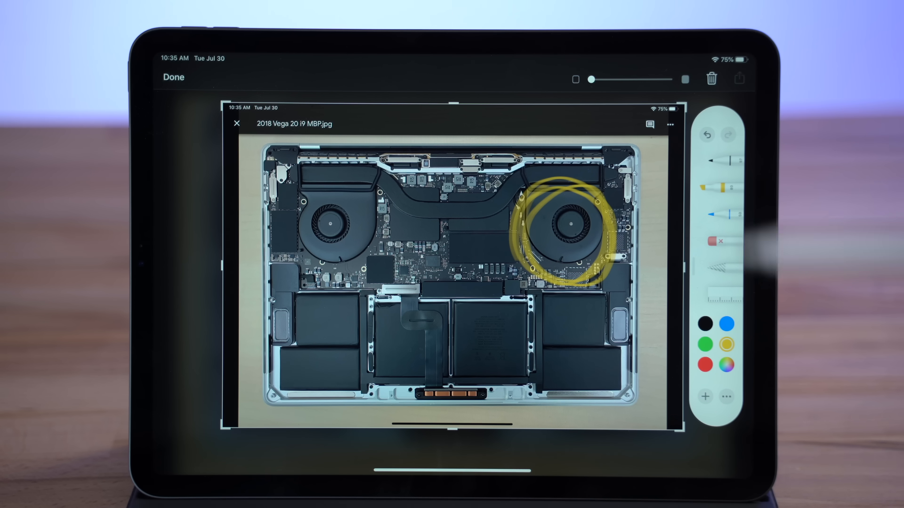
# Type 'keyboard support', then show On My iPad in Files with the photos copied from the flash drive
pyautogui.click(739, 77)
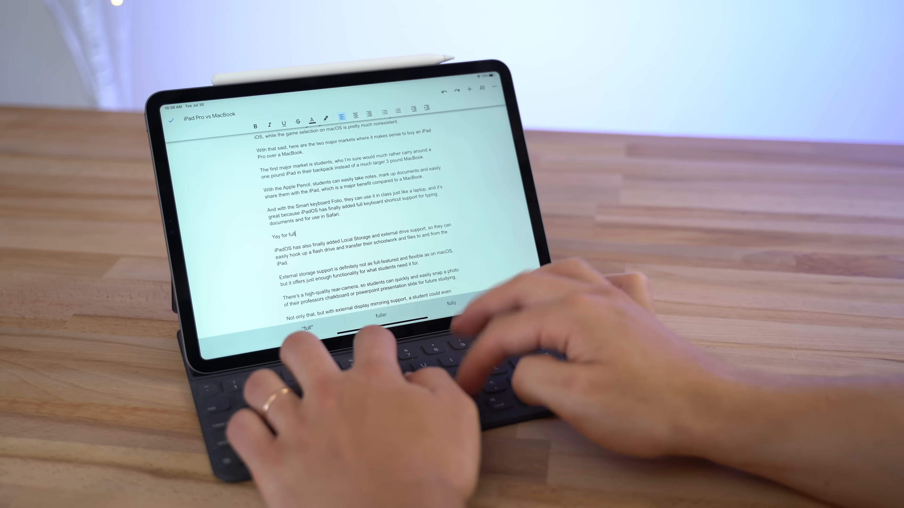
pyautogui.write('keyboard support')
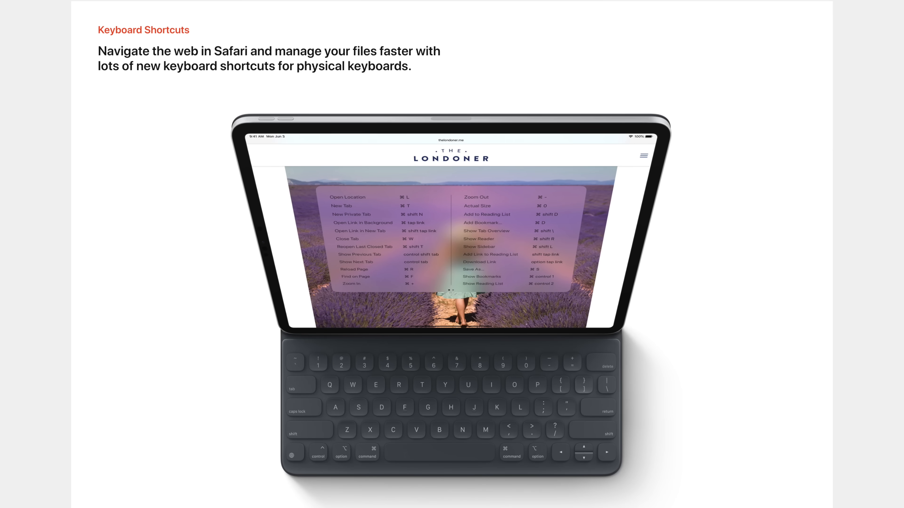
pyautogui.scroll(-3)
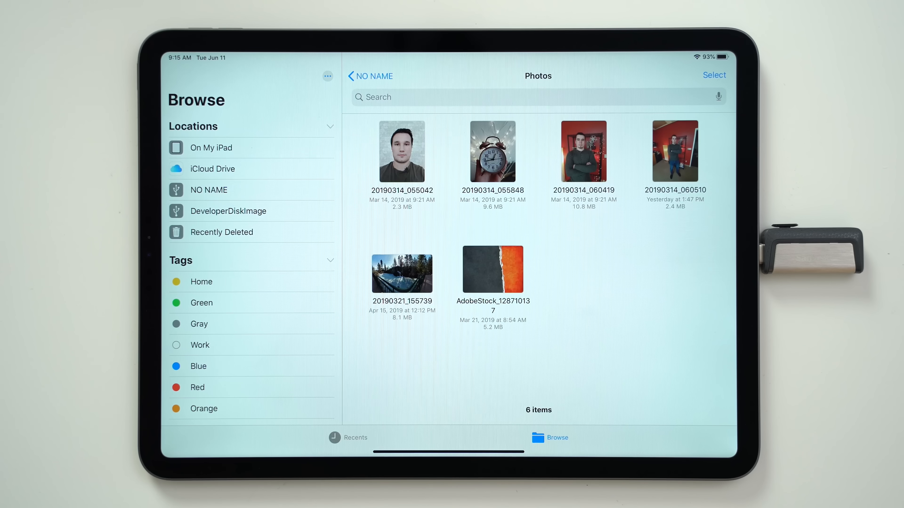
pyautogui.click(212, 147)
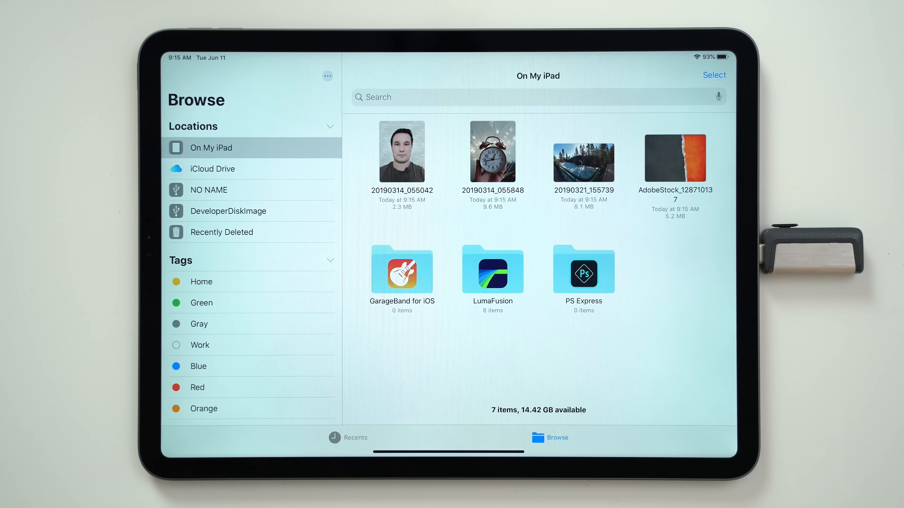